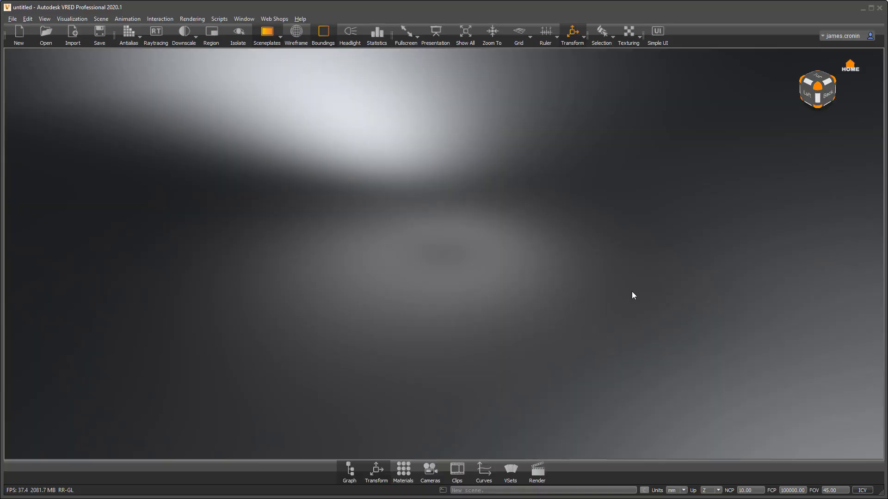
mouse_move(427, 209)
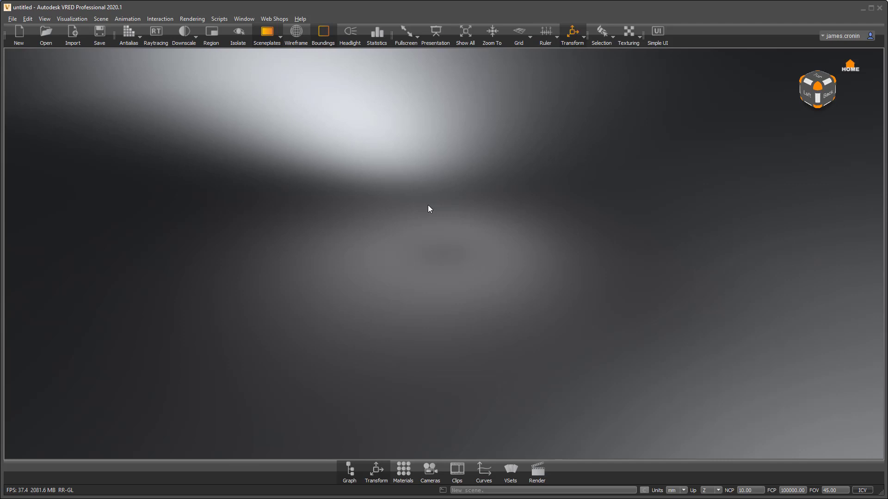
mouse_move(151, 58)
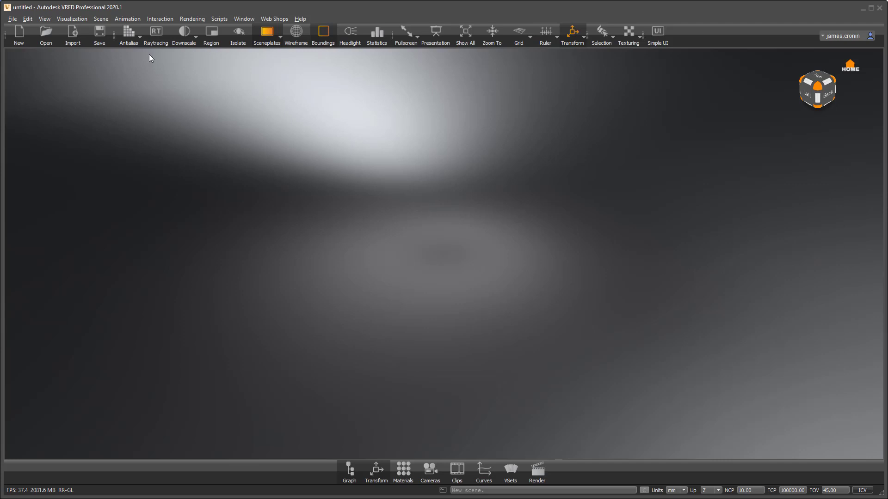
Use File > Open Examples, enter the vr folder and select objectMove.py.
left_click(12, 19)
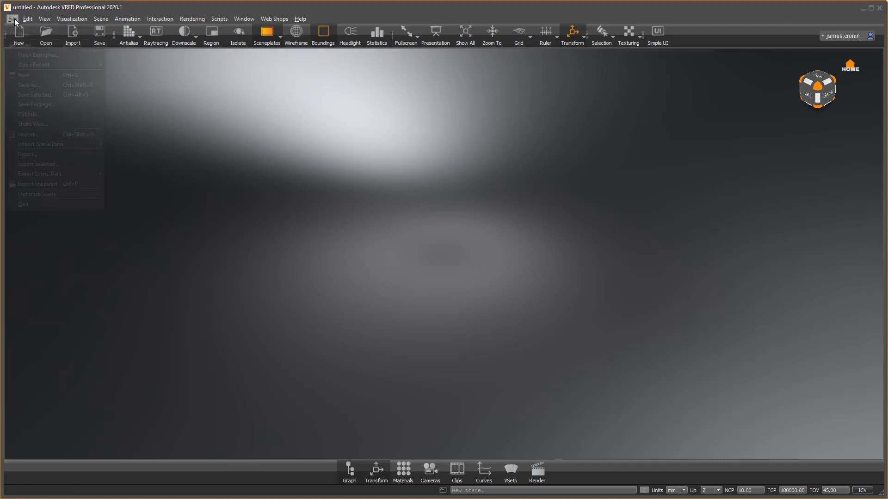
left_click(39, 54)
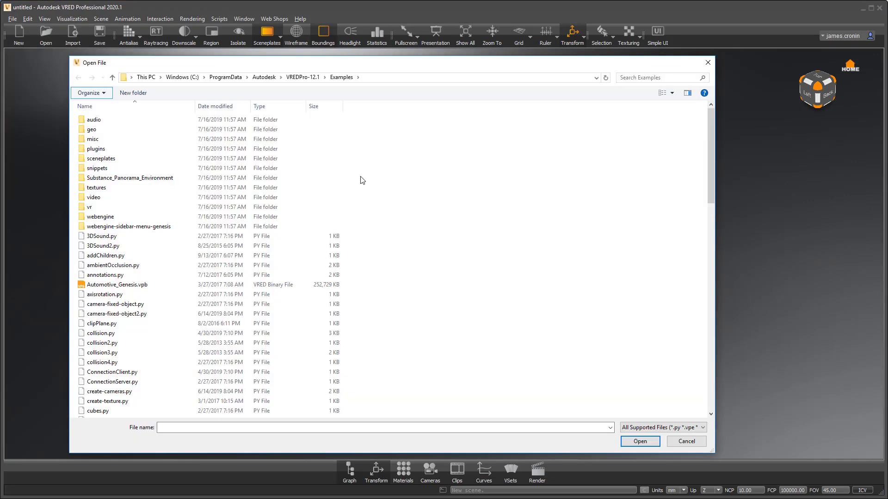
left_click(89, 207)
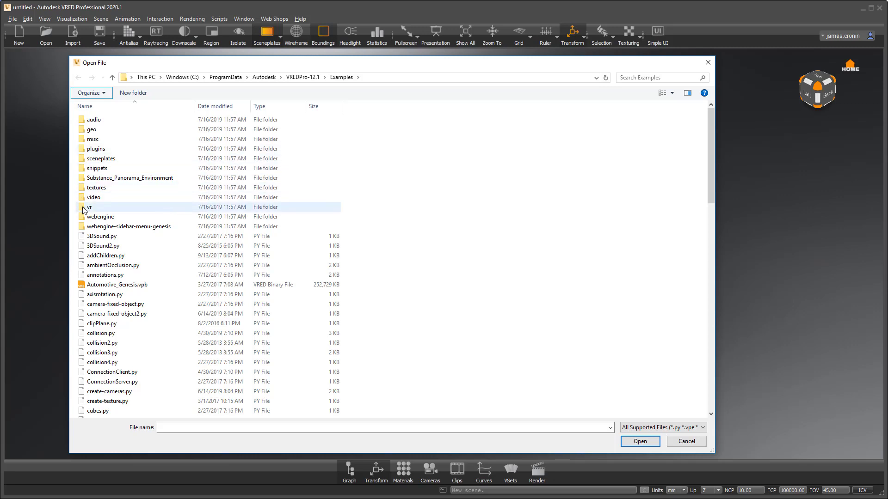
double_click(89, 208)
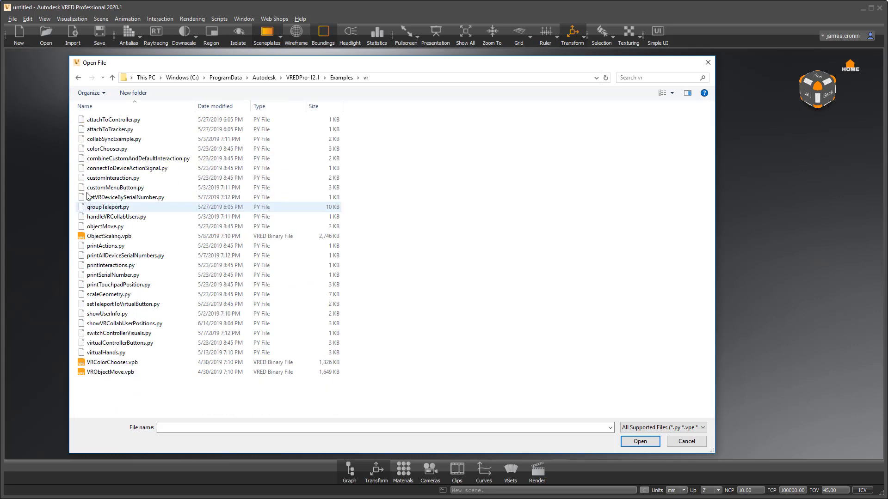
left_click(104, 225)
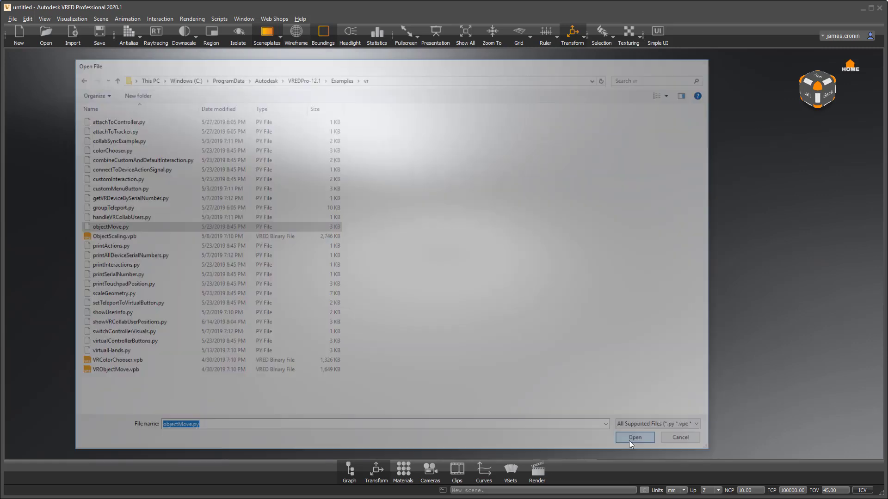
Load objectMove.py into the Script Editor and inspect its getMovable startswith("movable") check.
left_click(634, 437)
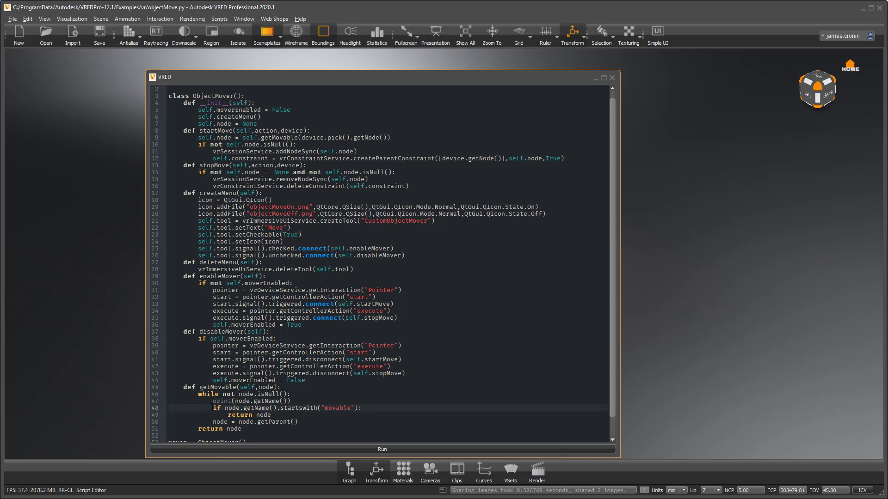
triple_click(286, 408)
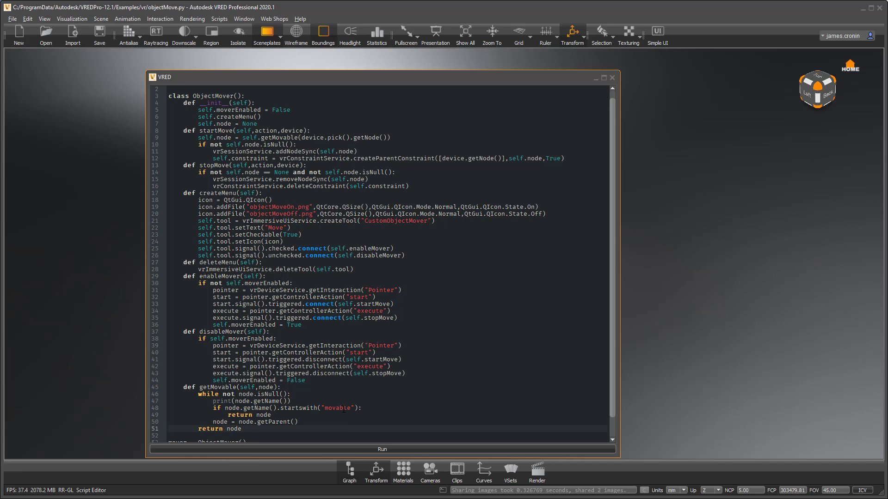
left_click(242, 429)
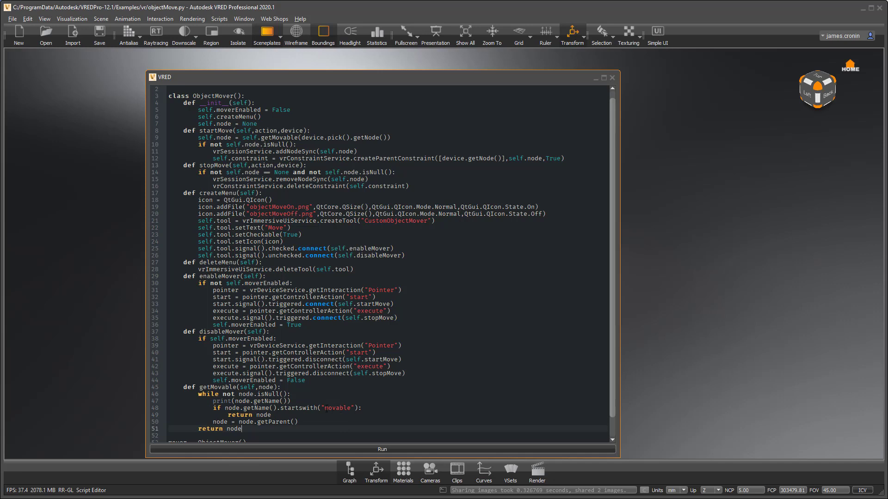
mouse_move(136, 319)
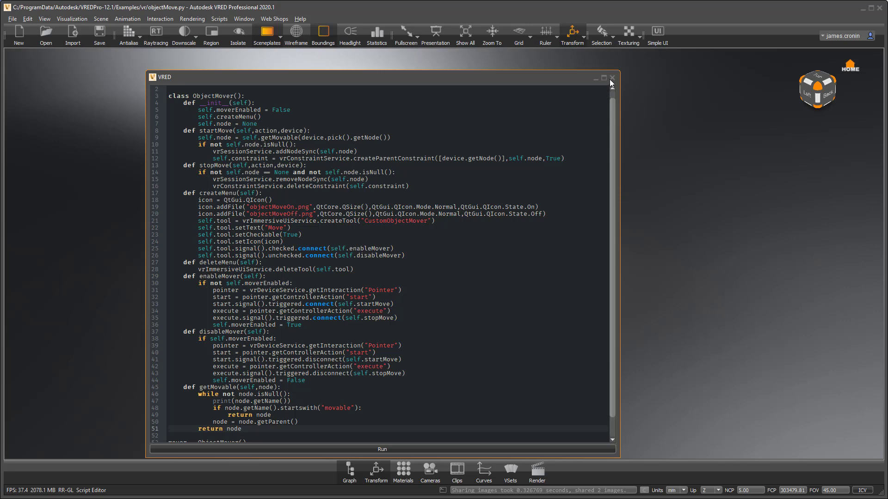
Close the Script Editor and show the Scenegraph listing Root, cameras and Environments.
left_click(612, 77)
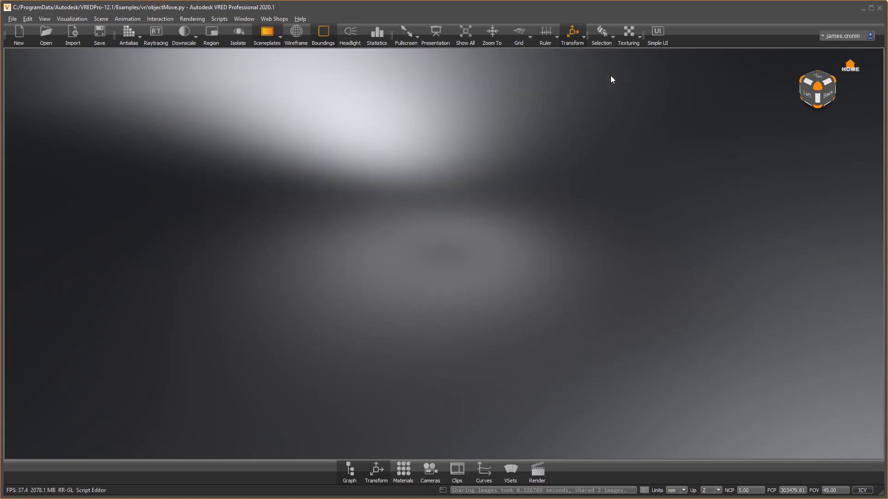
mouse_move(350, 471)
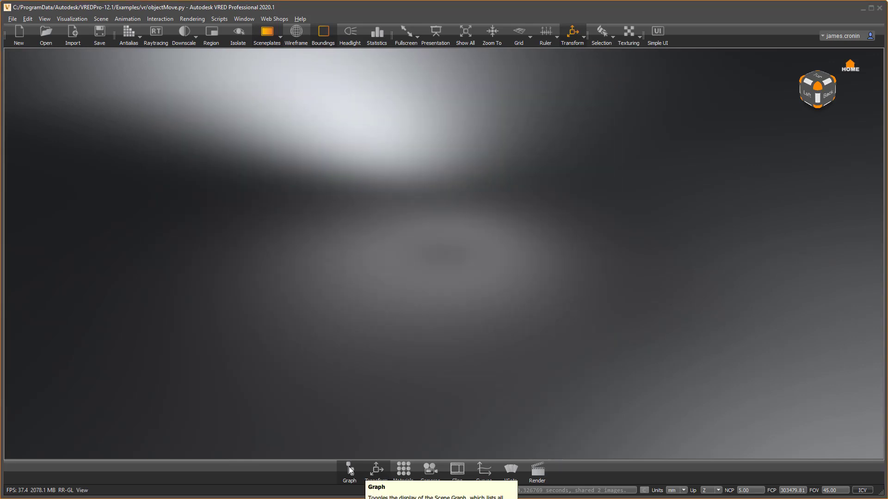
left_click(349, 469)
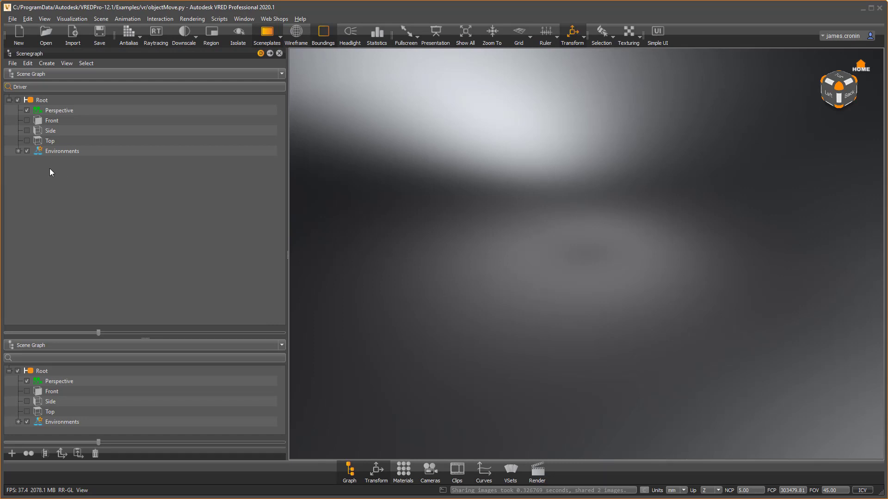
Create a sphere, a box and a torus with default radii via the Scenegraph Create Geometry menu.
right_click(51, 172)
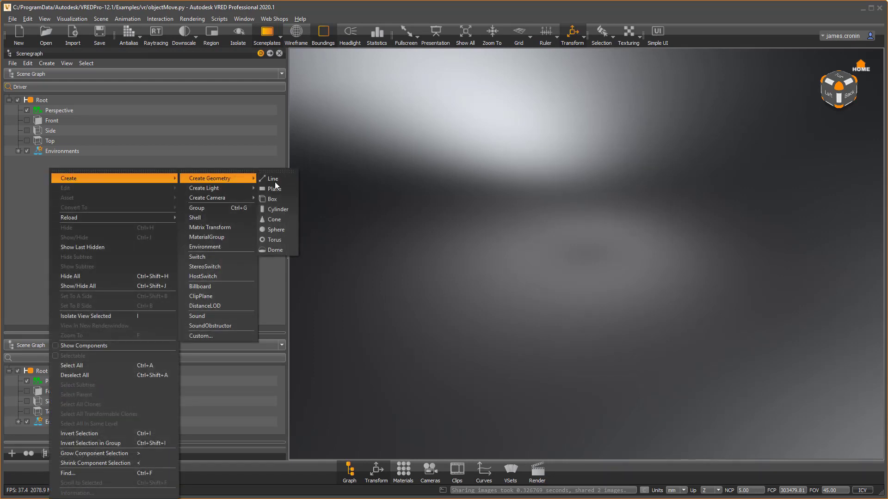
mouse_move(280, 233)
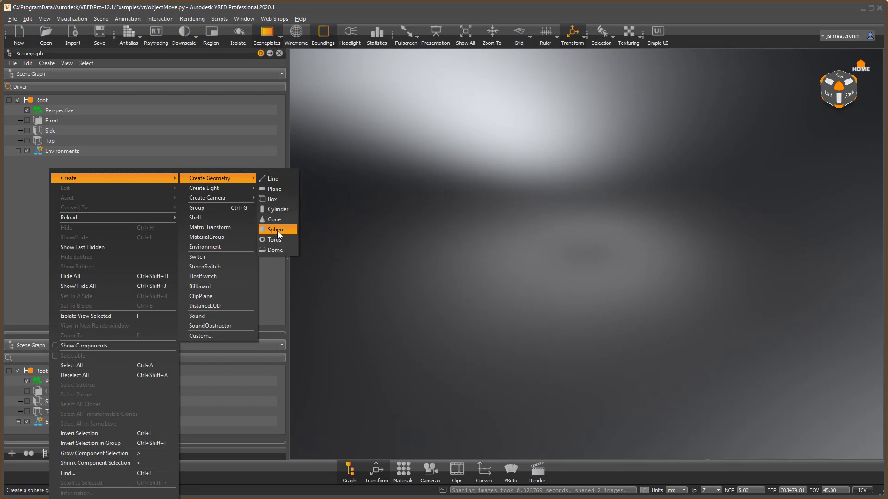
left_click(276, 230)
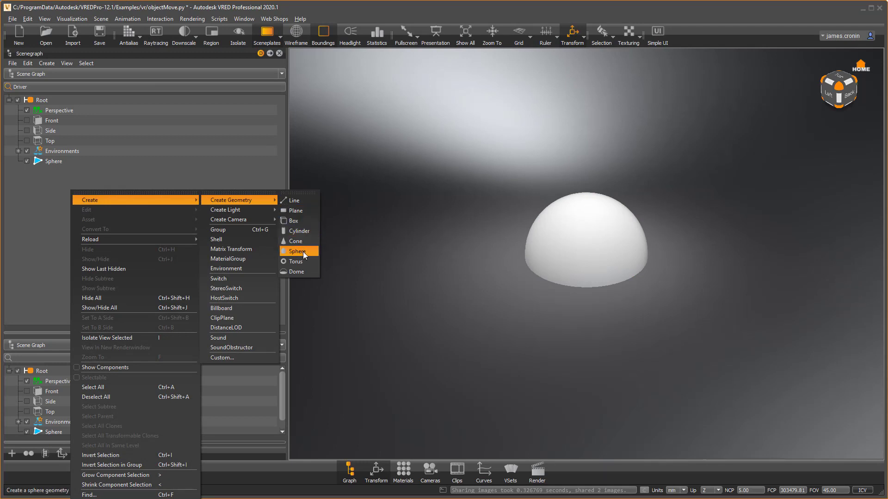
mouse_move(294, 220)
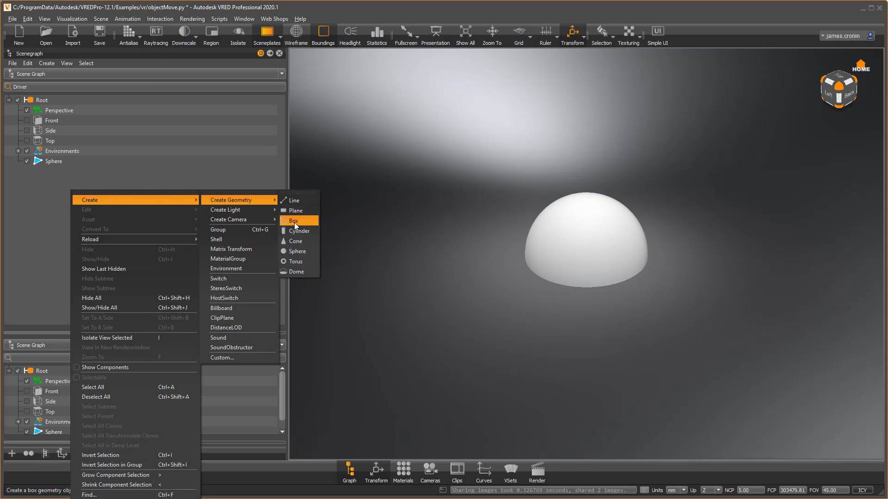
left_click(293, 220)
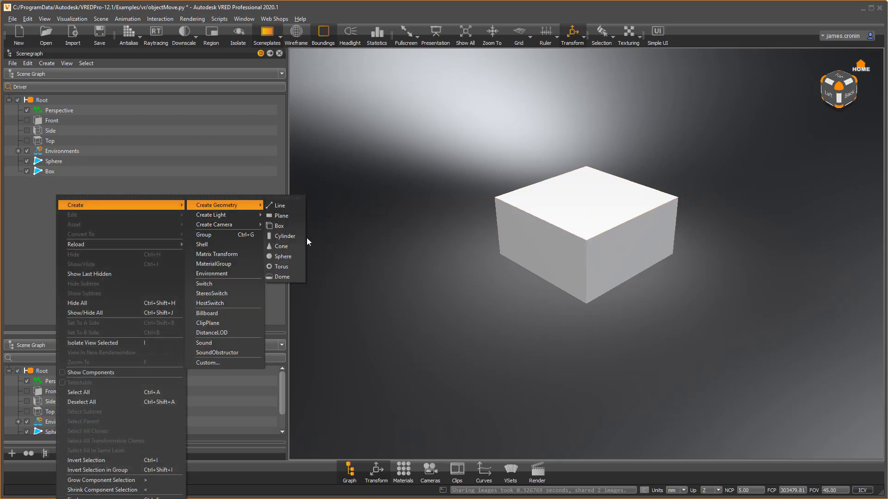
mouse_move(282, 266)
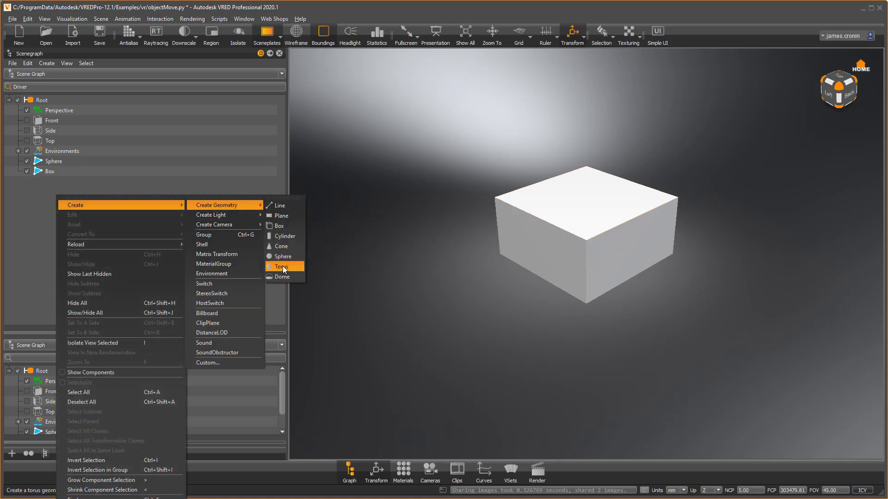
left_click(281, 266)
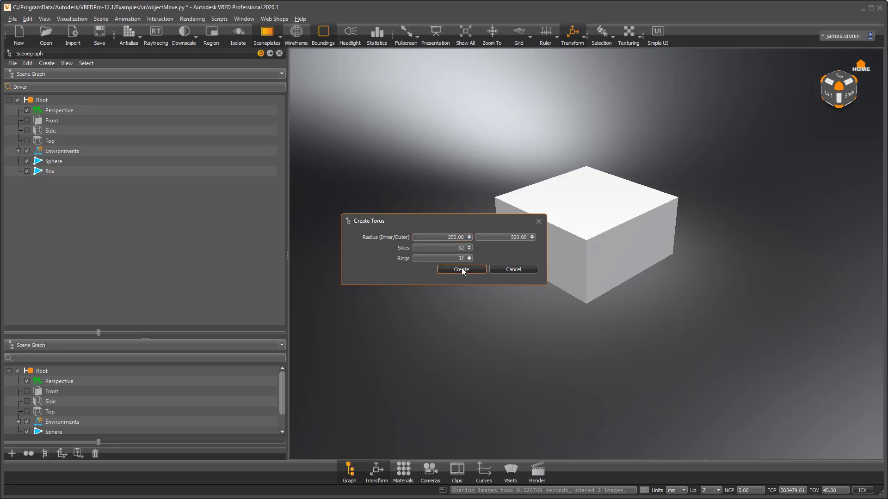
left_click(461, 269)
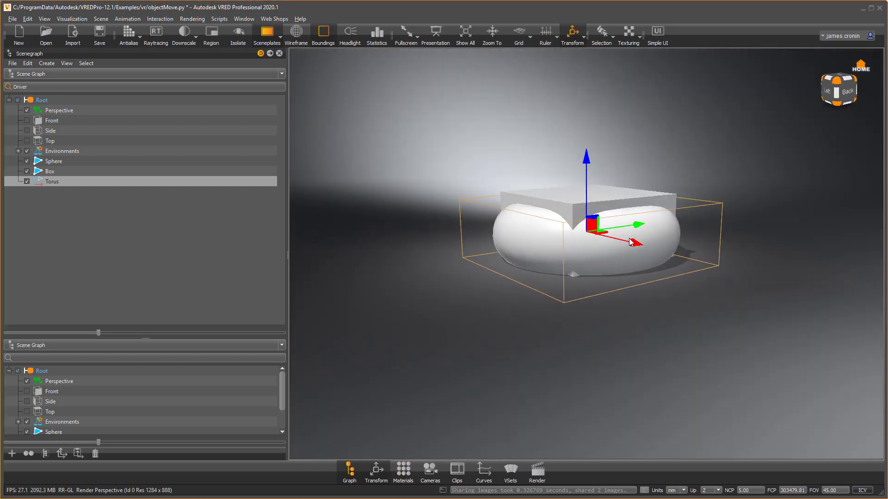
Move the overlapping torus, sphere and box apart with the transform manipulator.
left_click_drag(586, 221, 586, 112)
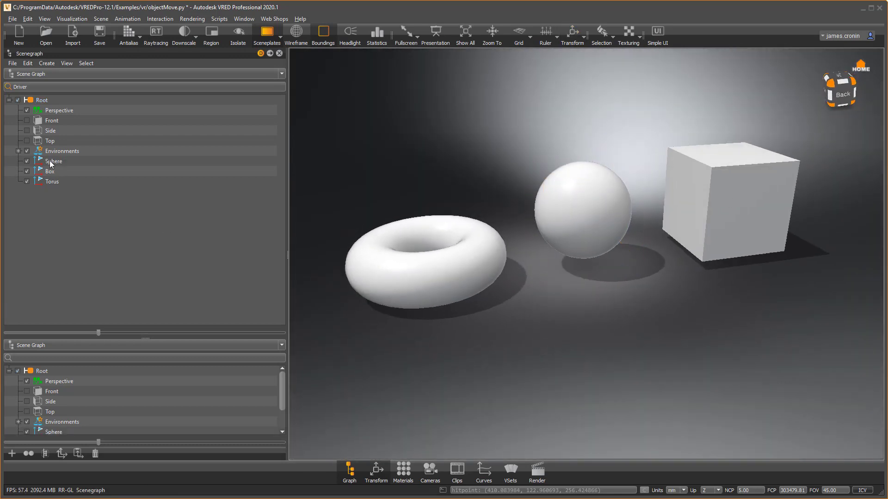
Rename the Sphere node to movable_Sphere so the move script can target it.
left_click(54, 161)
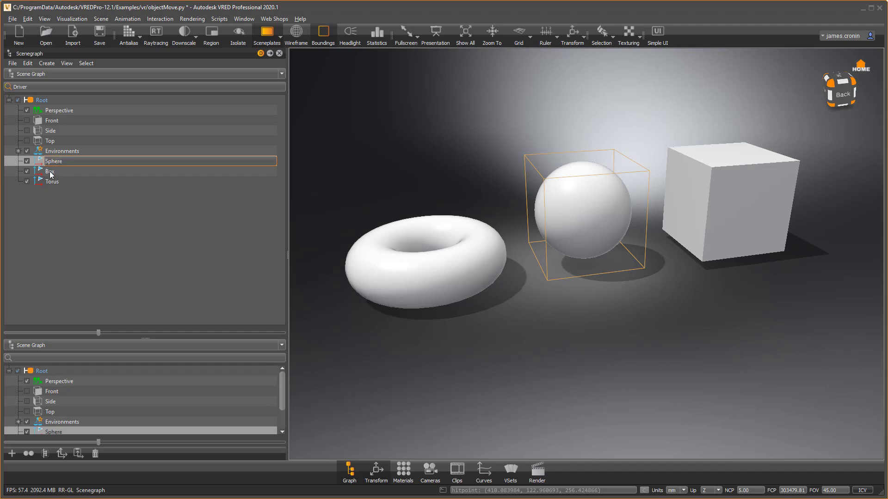
type("movableSphere")
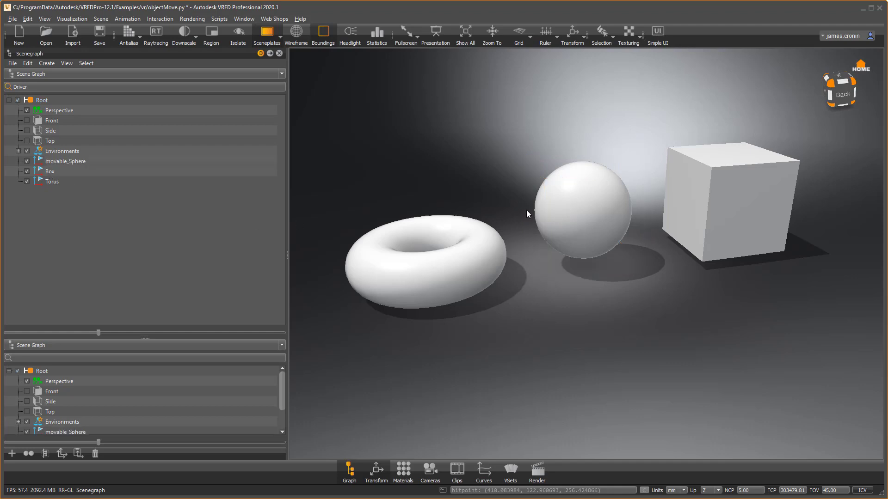
mouse_move(366, 131)
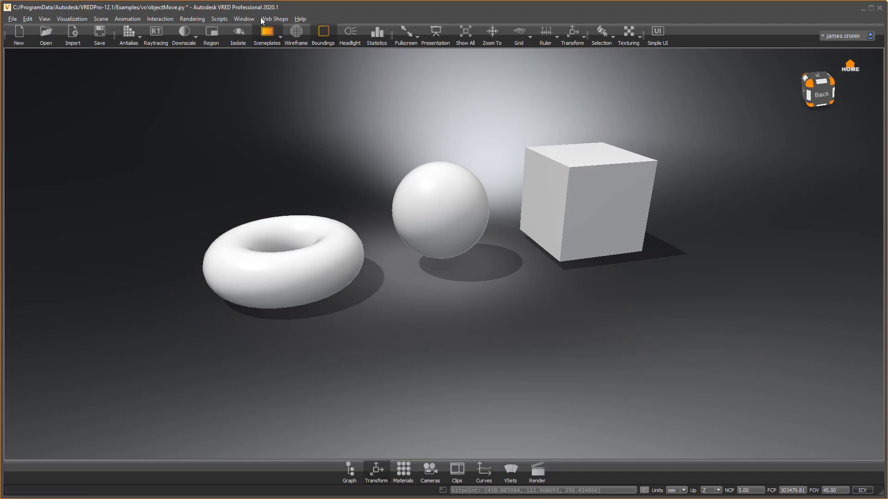
Show the VR menu with its Move tool from the Scripts menu, then dismiss it back to the plain scene.
left_click(219, 19)
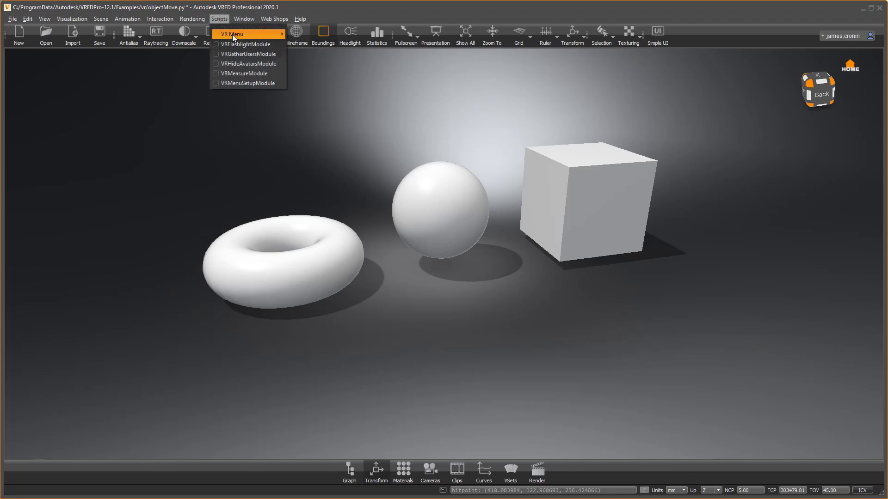
left_click(237, 33)
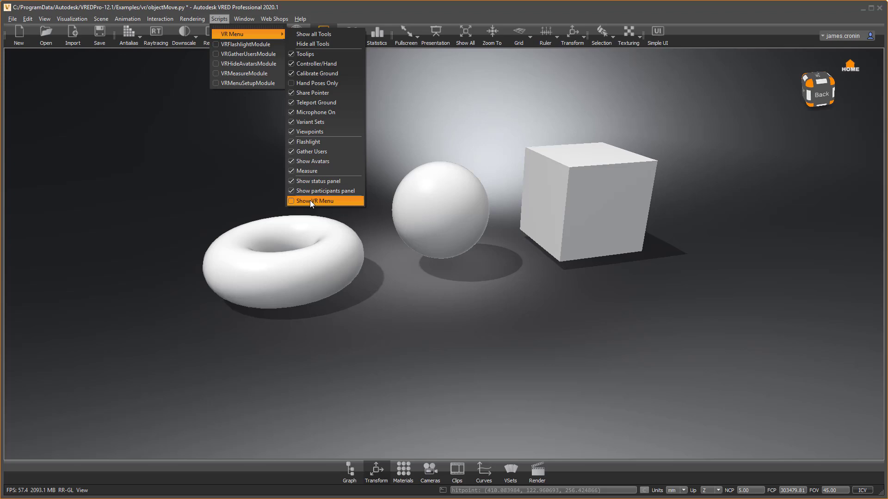
left_click(315, 200)
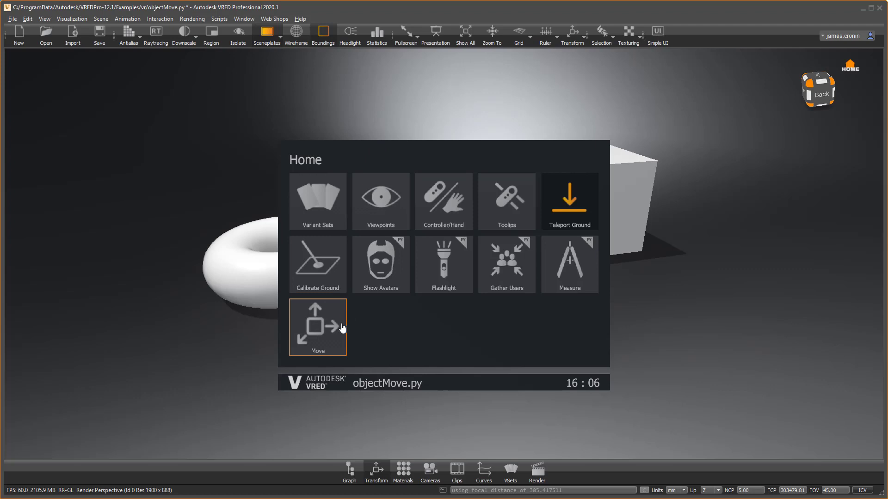
mouse_move(309, 54)
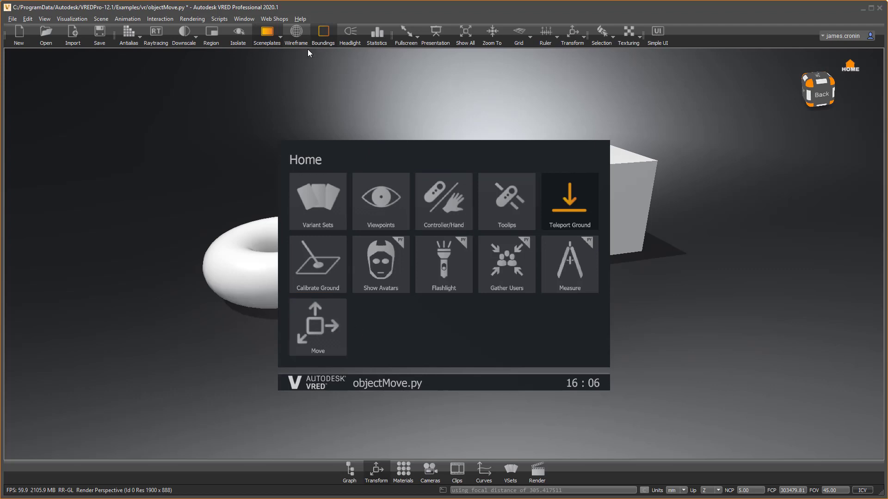
left_click(219, 19)
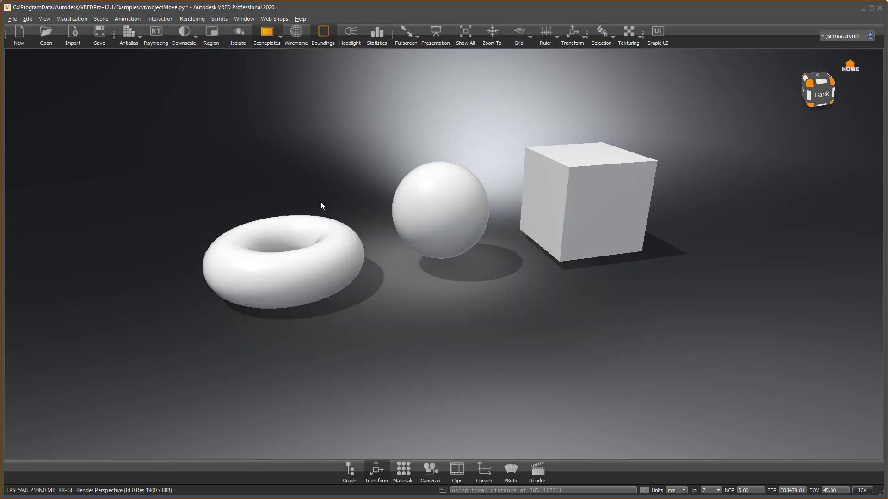
mouse_move(725, 326)
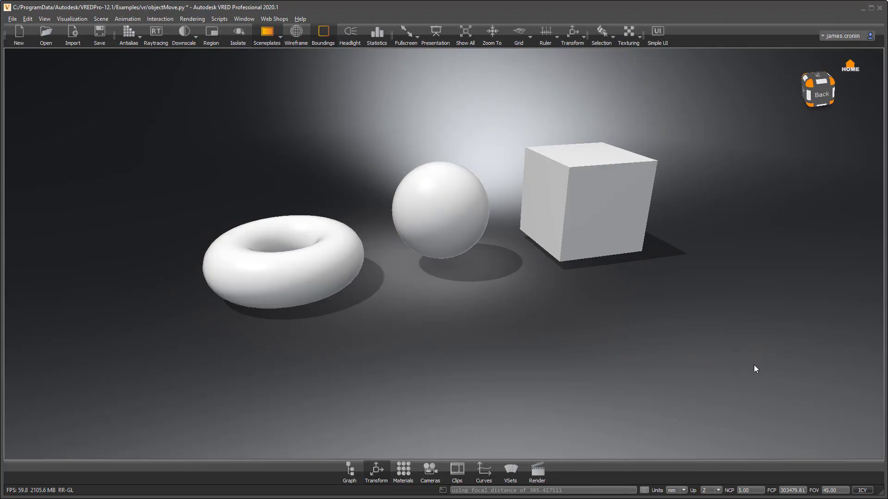
mouse_move(158, 133)
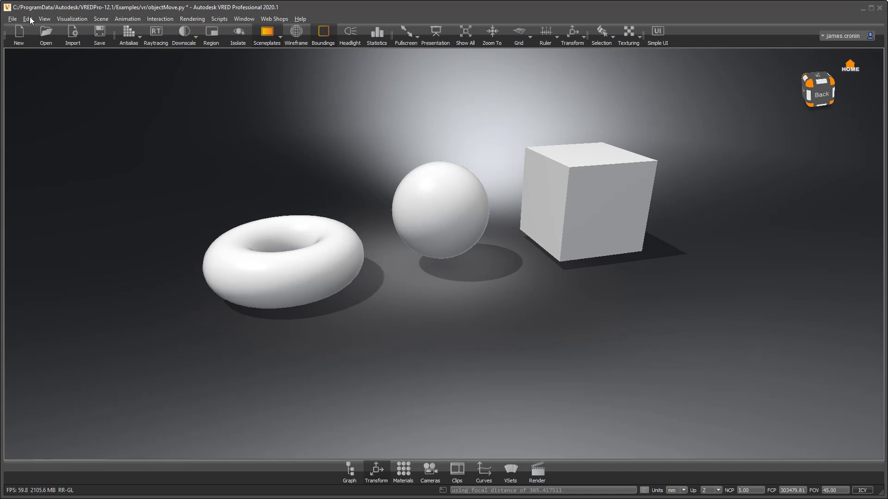
Set the display output to OpenVR HMD from View > Display.
left_click(43, 19)
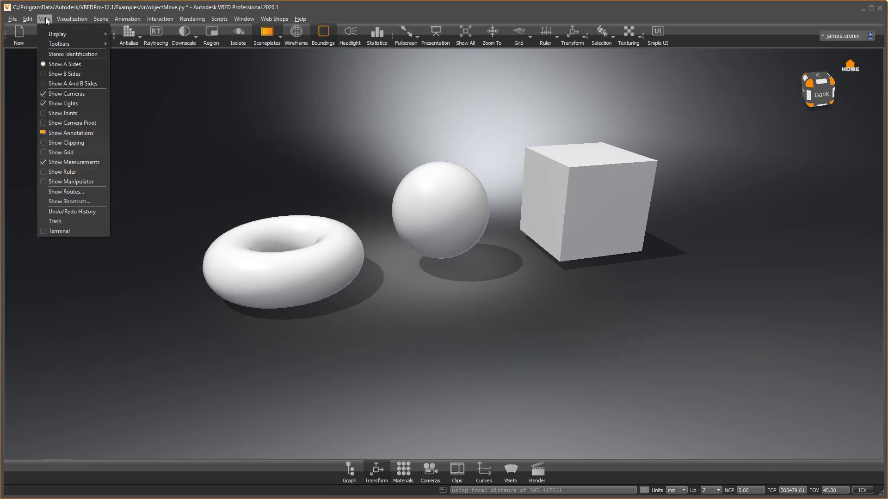
mouse_move(63, 33)
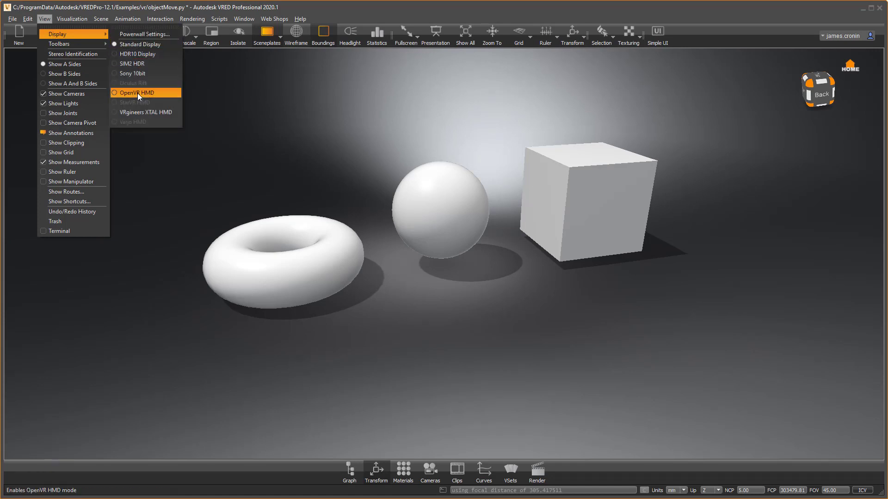
left_click(139, 92)
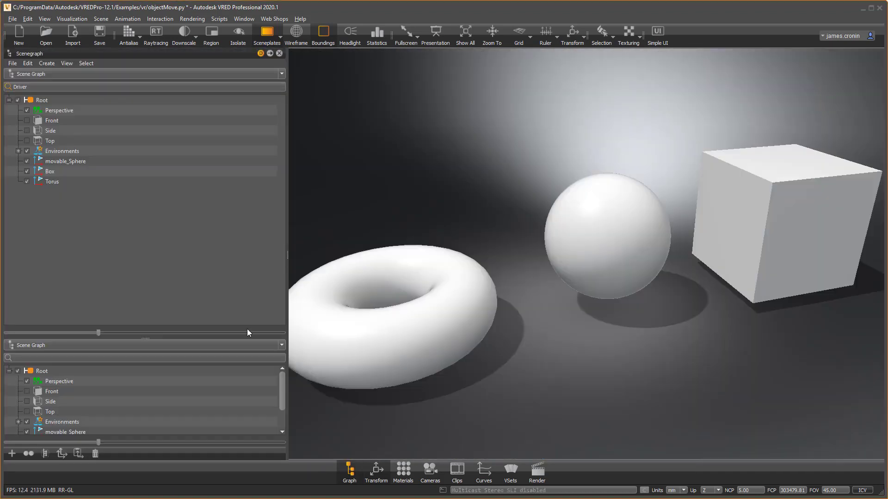
Rename Box to movable_Box and Torus to movable_Torus in the Scenegraph.
left_click(50, 172)
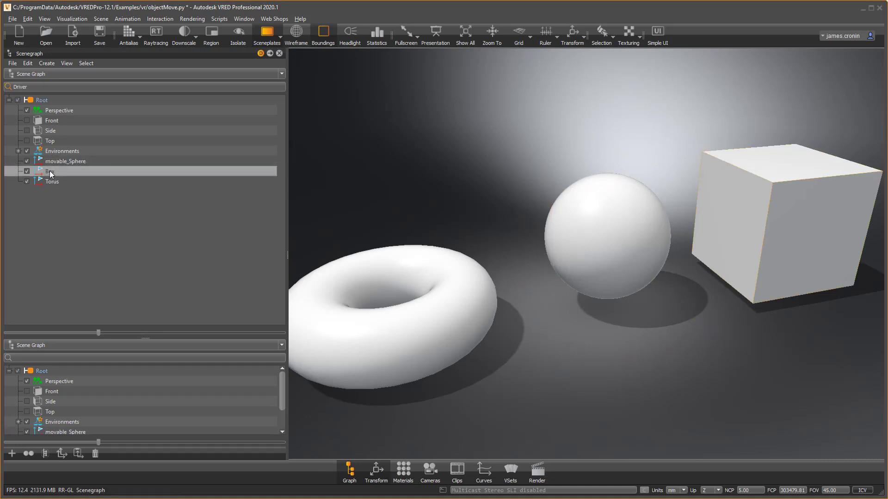
double_click(48, 171)
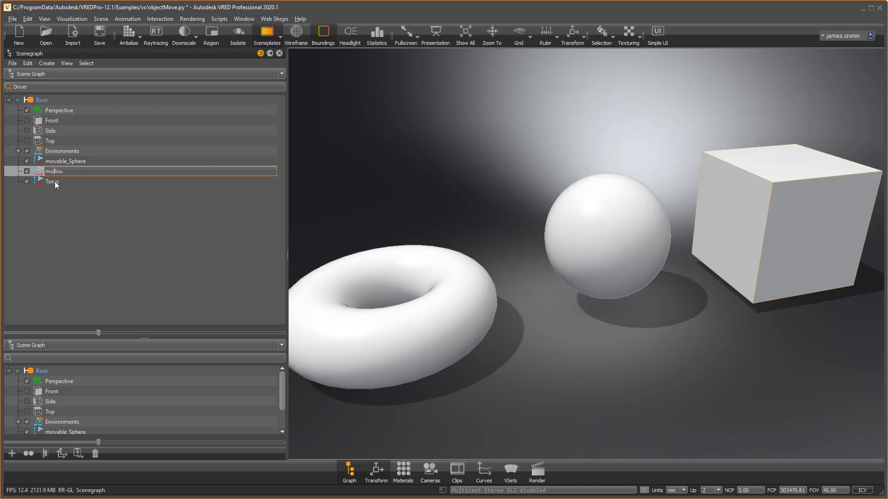
type("movable_Box")
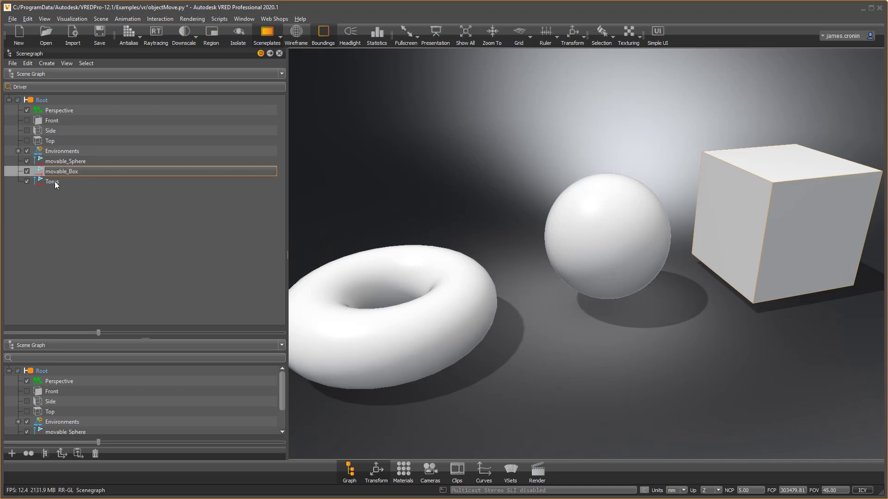
left_click(51, 181)
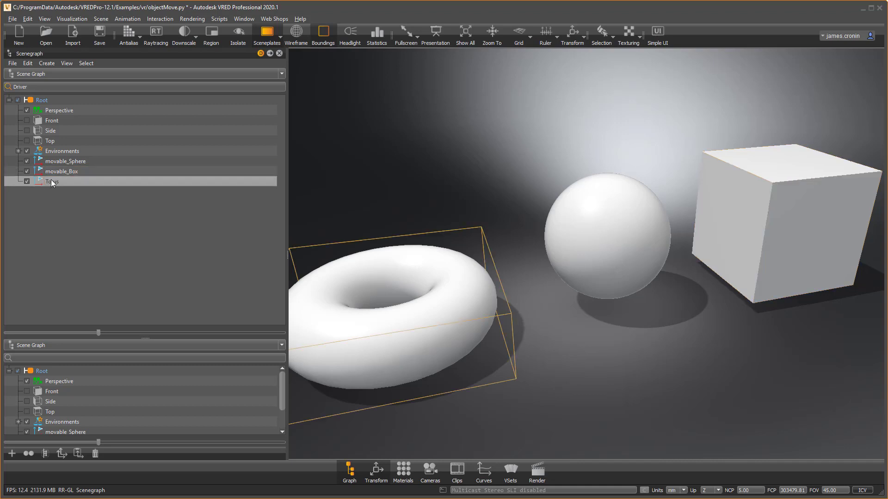
double_click(51, 181)
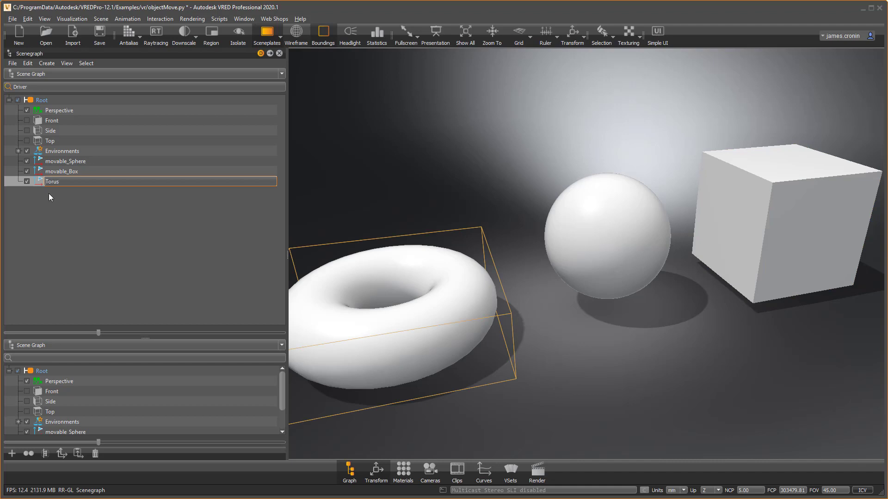
type("movable_Torus")
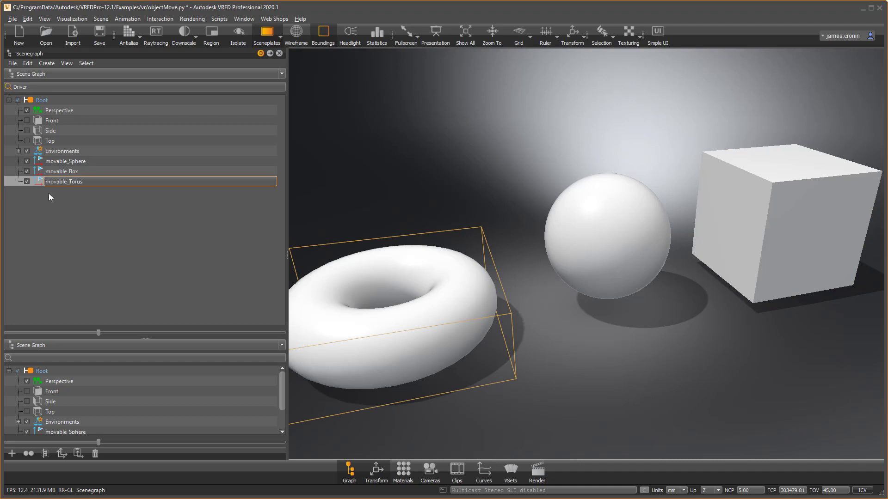
left_click(566, 342)
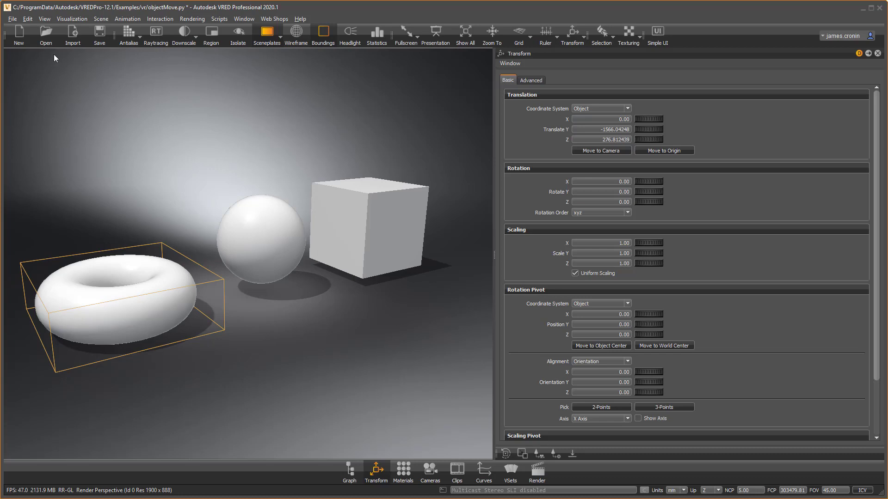
Set Transform preferences to 'Transform Variant Window & Variant Options' and close Preferences.
left_click(31, 19)
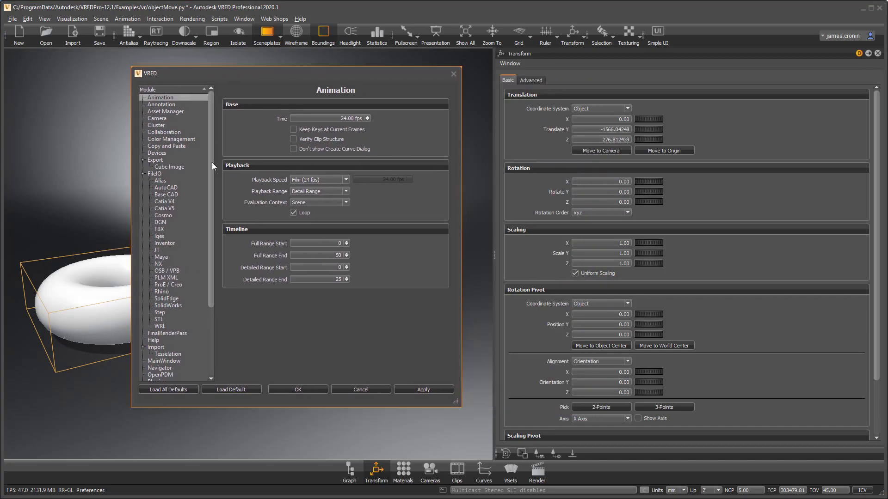
left_click(159, 347)
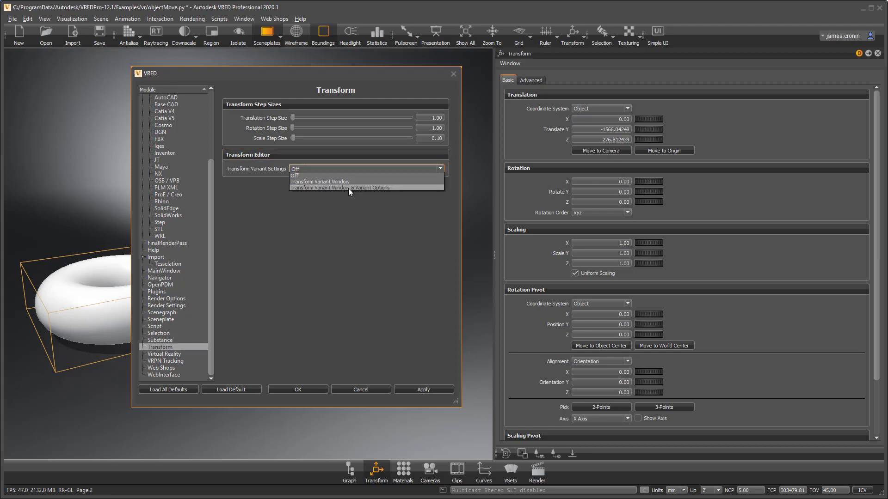
left_click(339, 187)
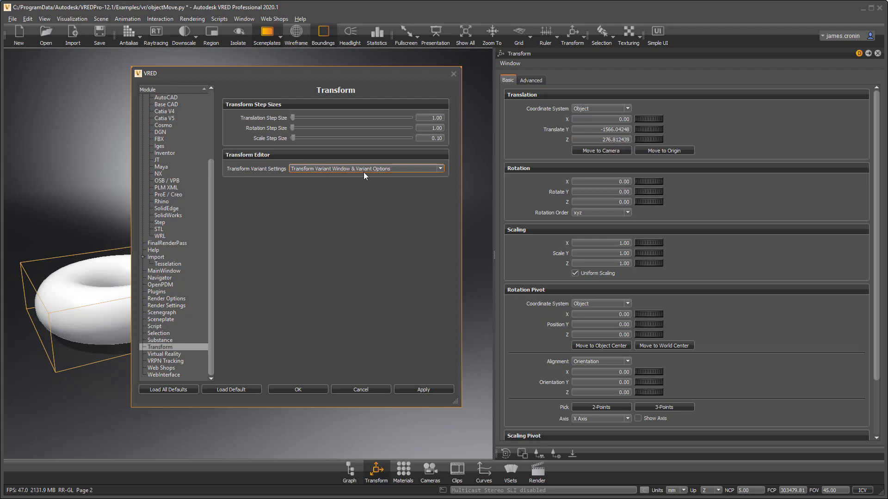
mouse_move(372, 170)
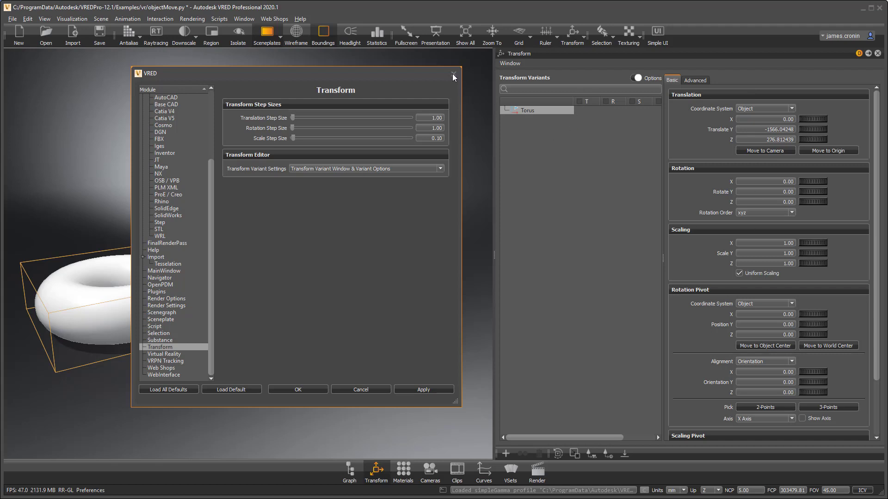
left_click(453, 77)
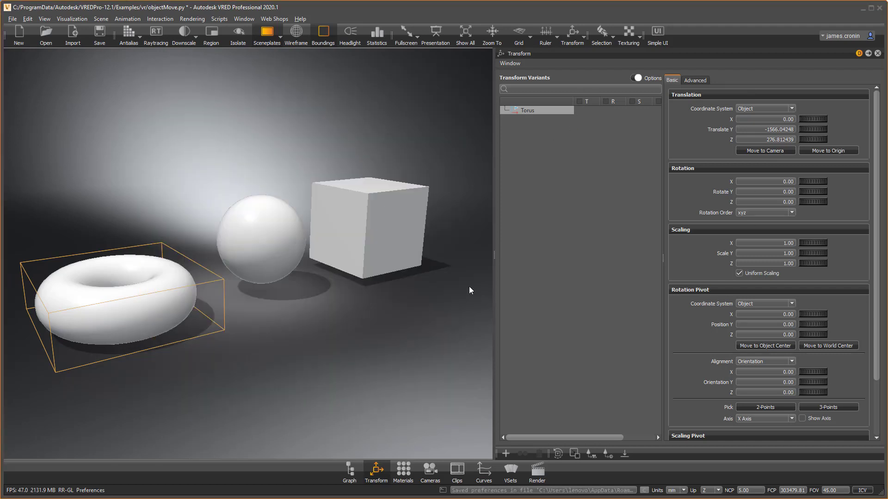
Add a Variant1 transform variant for the selected movable object.
left_click(258, 249)
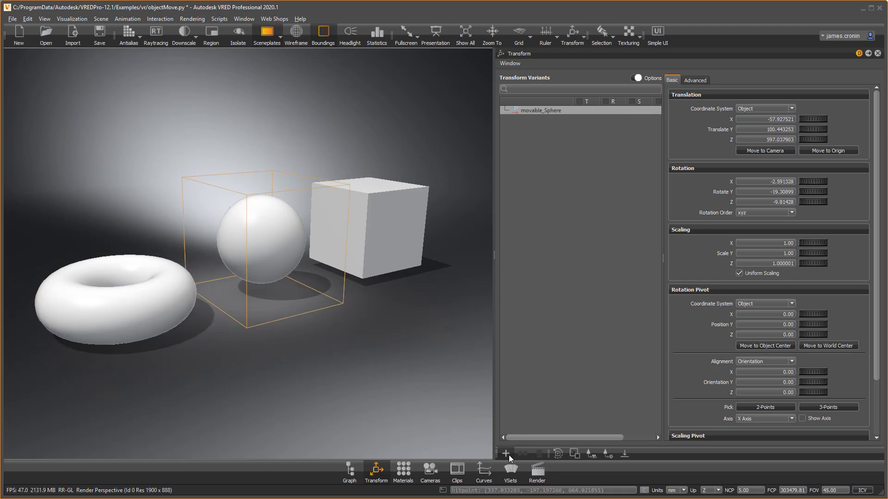
left_click(369, 224)
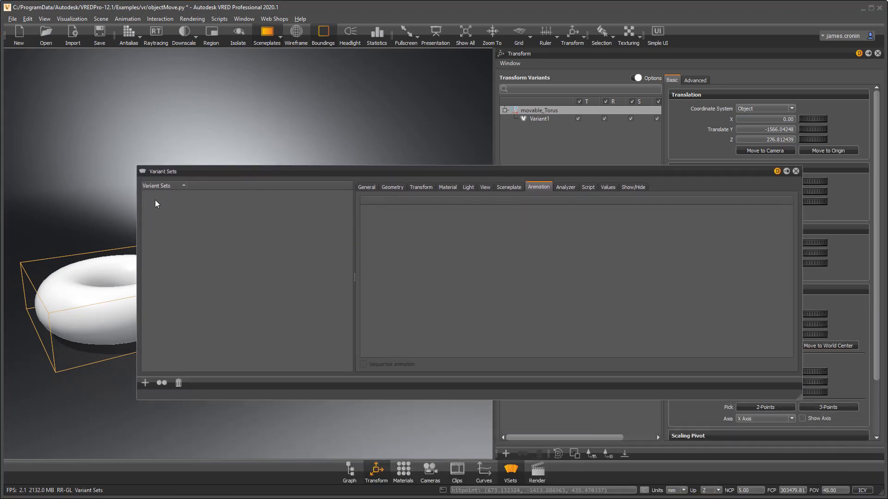
Create the Reset variant set with the three objects' Variant1 transforms, then close Variant Sets.
left_click(145, 382)
type("R")
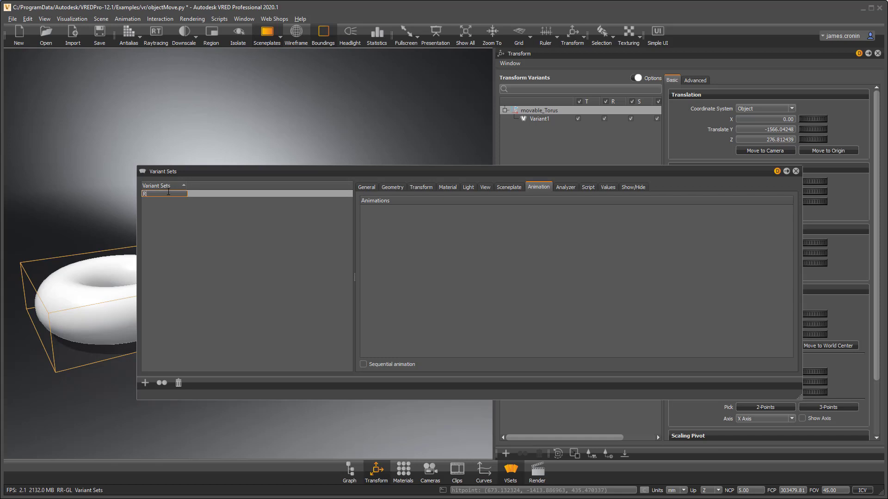
type("eset")
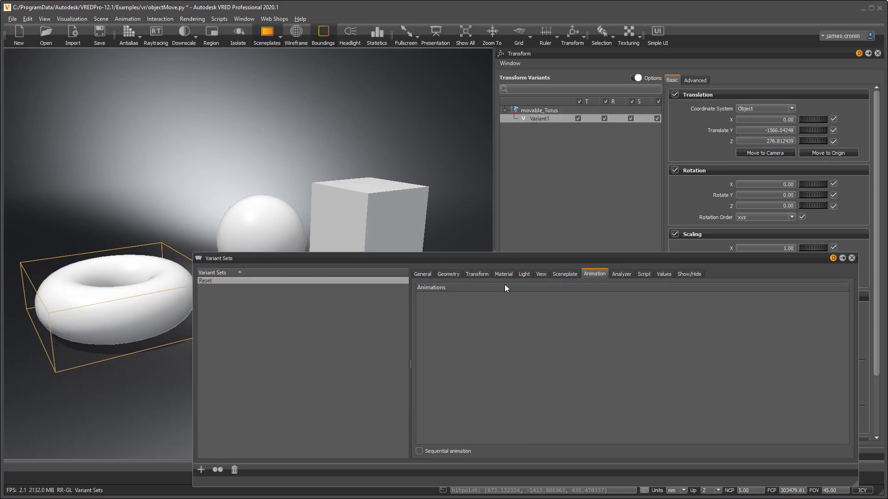
left_click(477, 274)
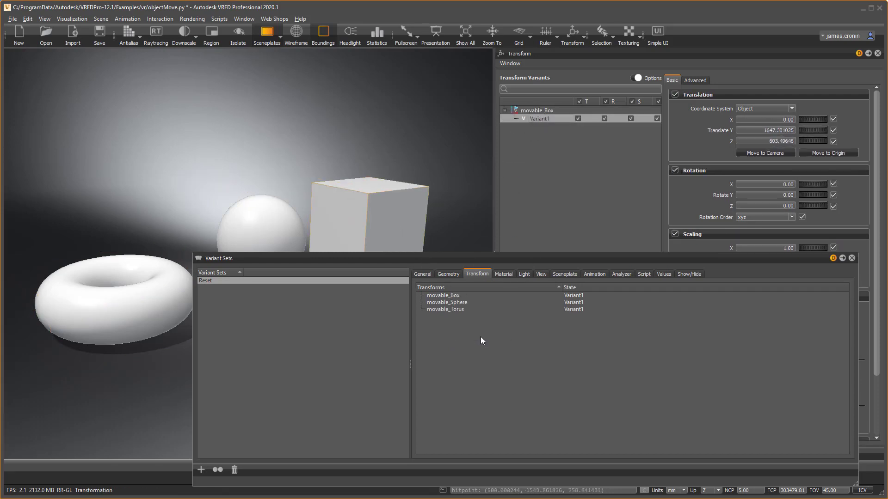
mouse_move(296, 218)
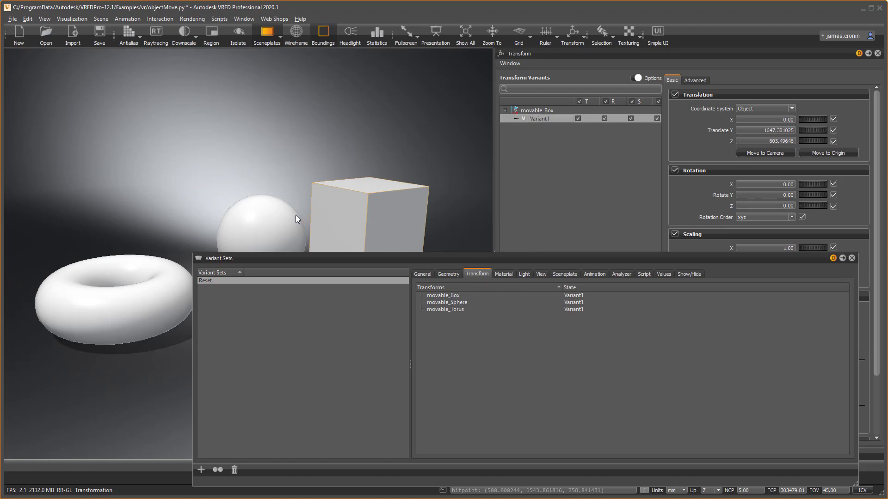
mouse_move(239, 277)
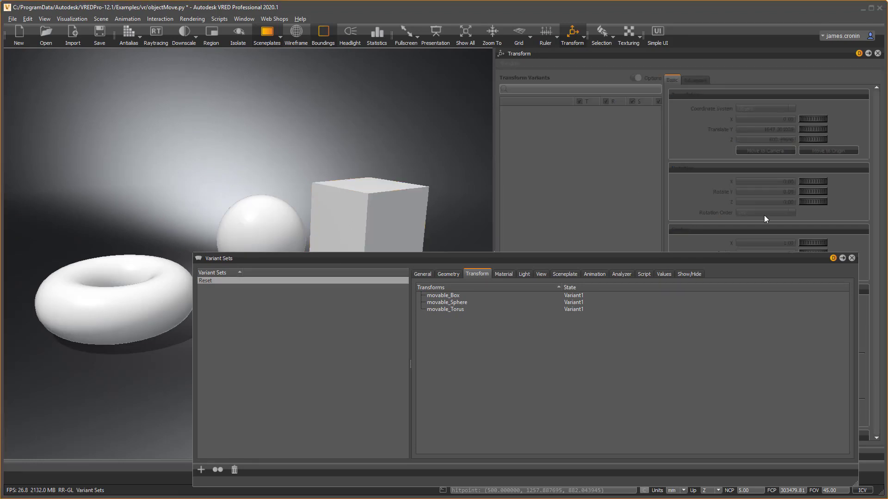
left_click(851, 258)
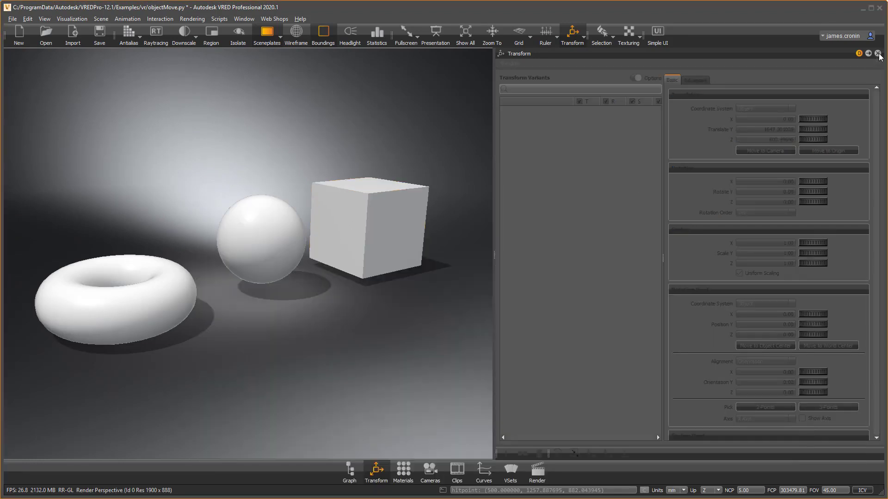
Save as objectMove222.vpb, enter VR and show the Variant Sets menu listing Reset.
left_click(869, 56)
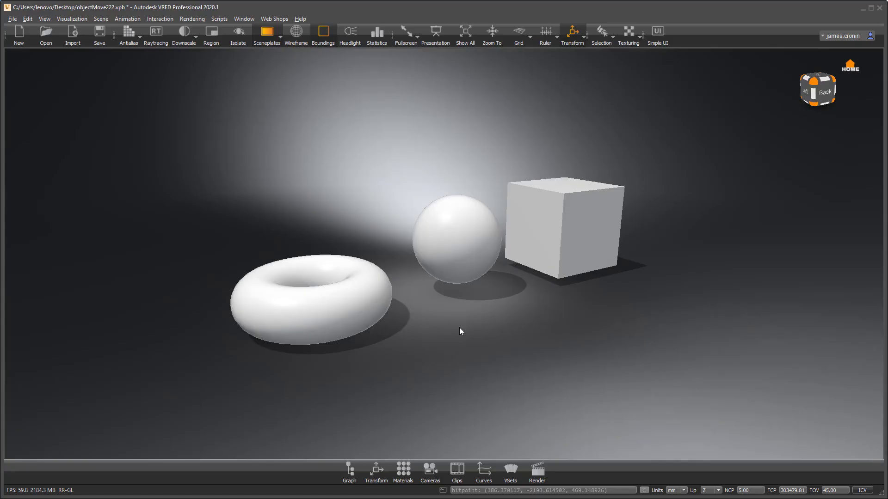
left_click(46, 19)
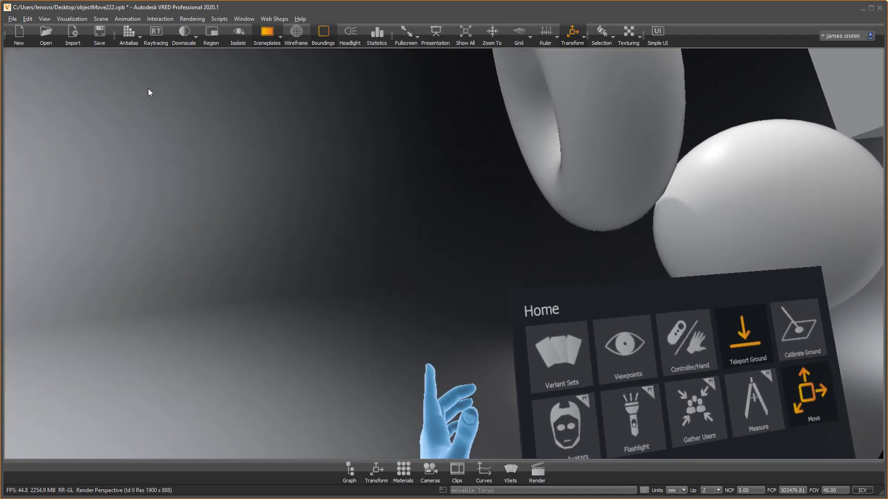
left_click(561, 355)
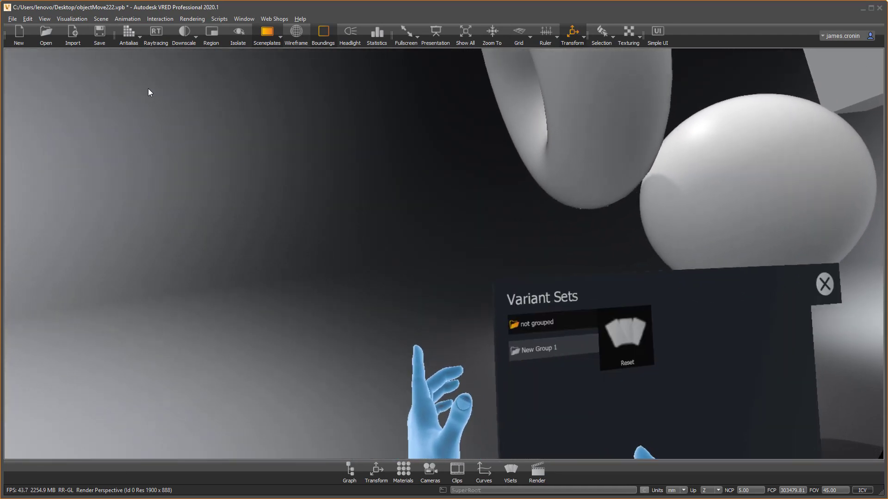